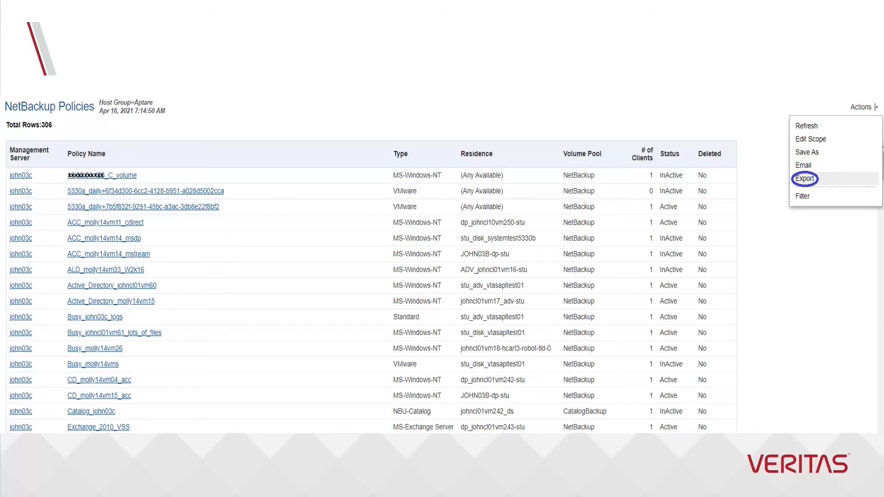
Step: Review the Export on a Schedule options for the NetBackup Policies report, then cancel the dialog
left_click(804, 179)
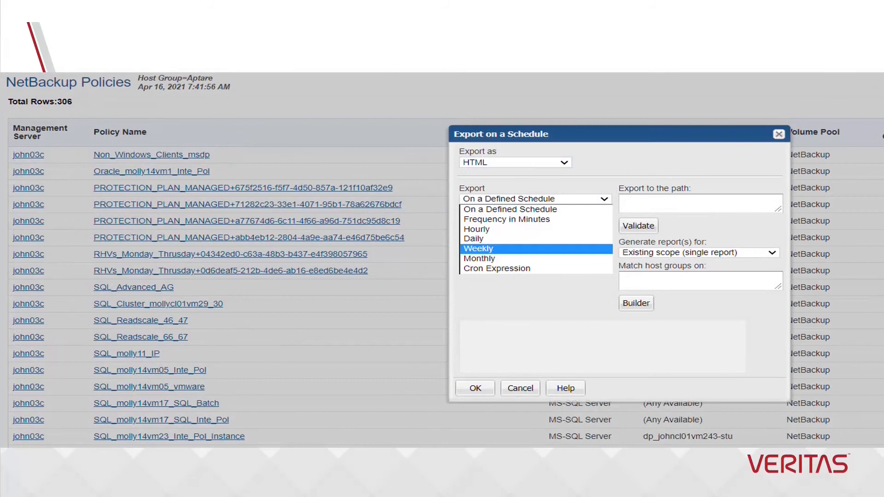
left_click(477, 248)
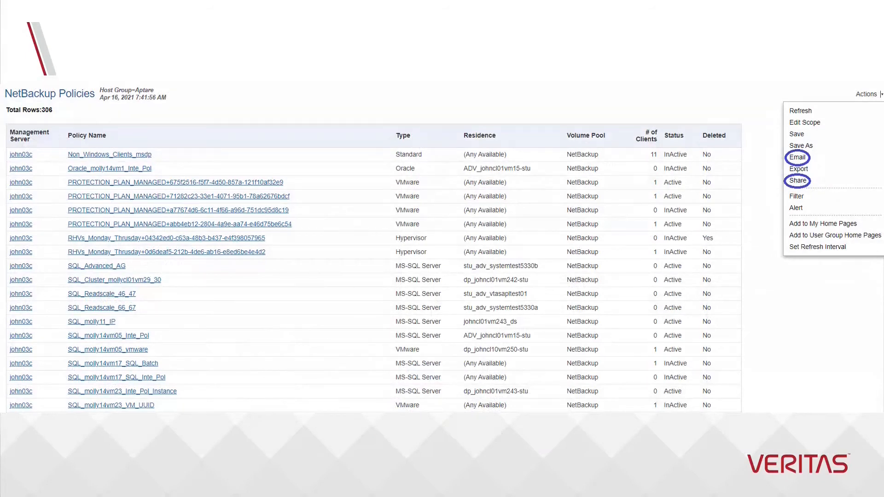
Step: Bring up the report's Actions menu listing Email, Share and Alert
left_click(796, 157)
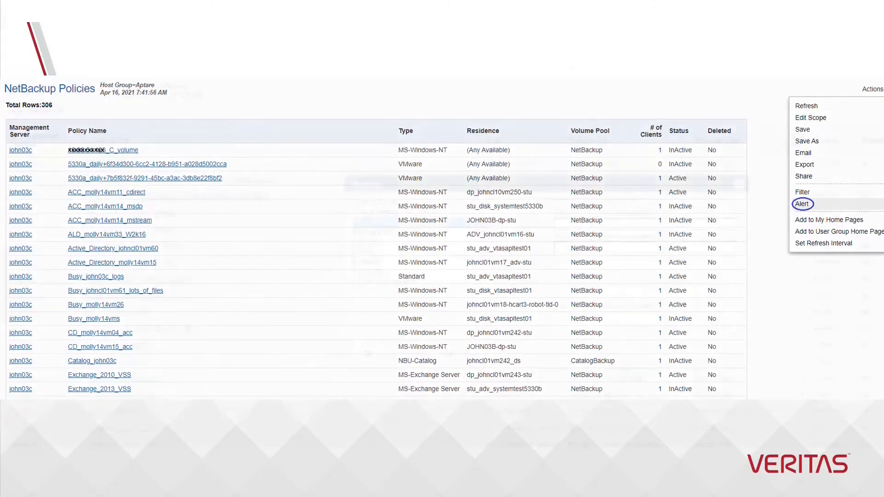
Step: Choose Alert to show the Alerting dialog with its alert check schedule list
left_click(801, 203)
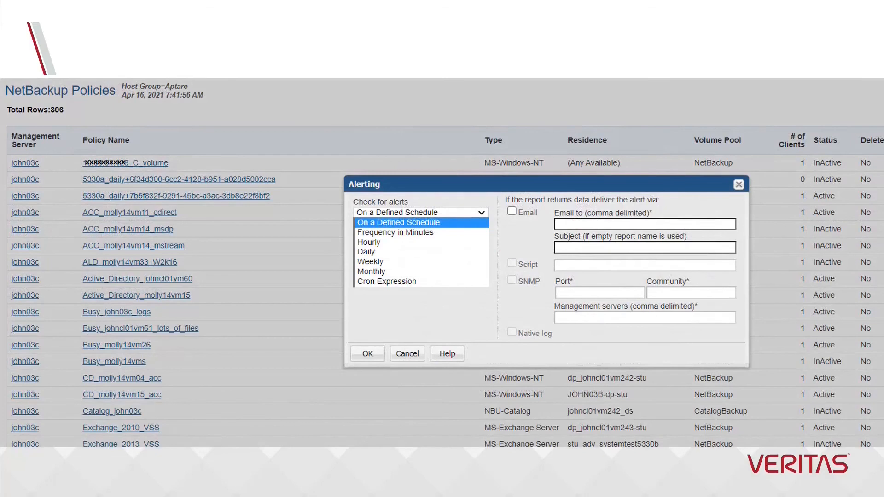